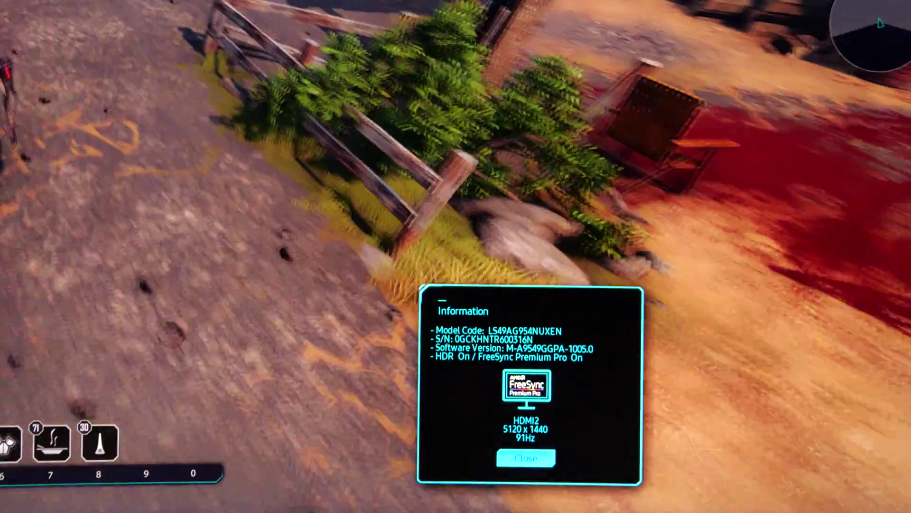
# - Open the video settings and move to Refresh rate, confirming 144 Hz at 2560 x 1440, 16:9
pyautogui.click(525, 457)
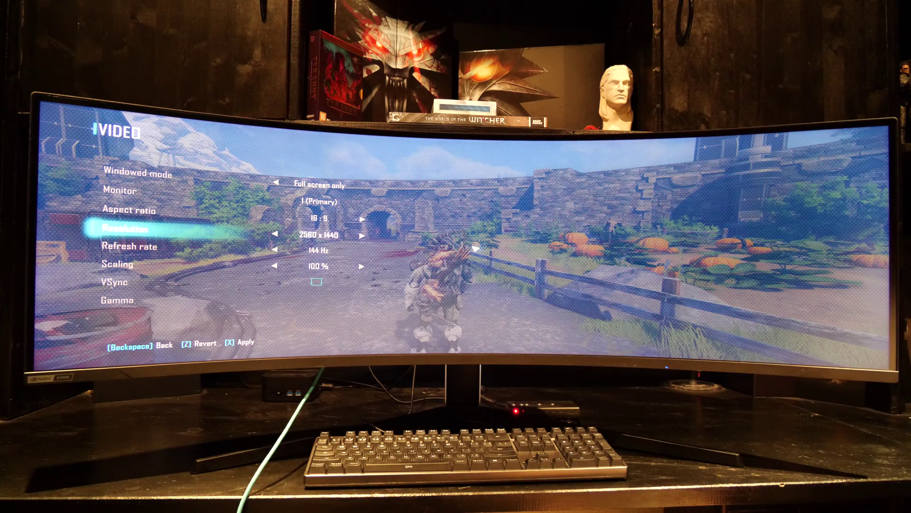
pyautogui.press('Down')
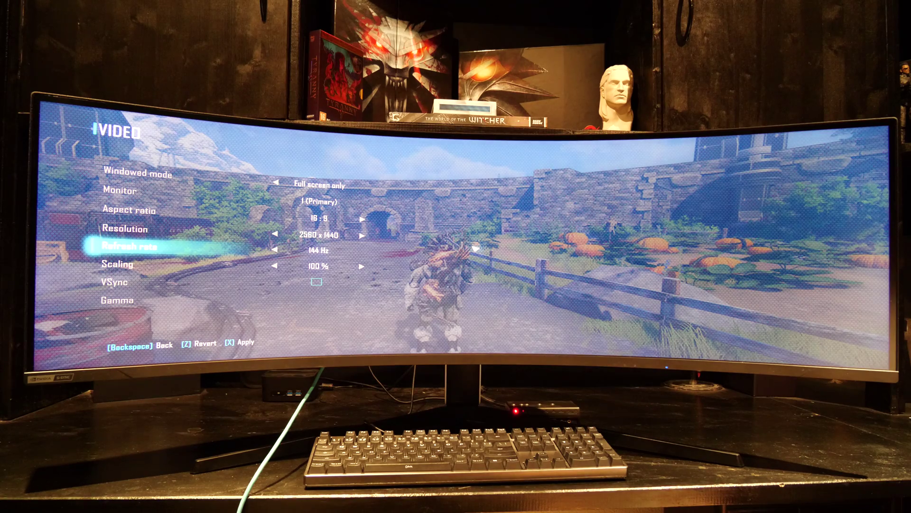